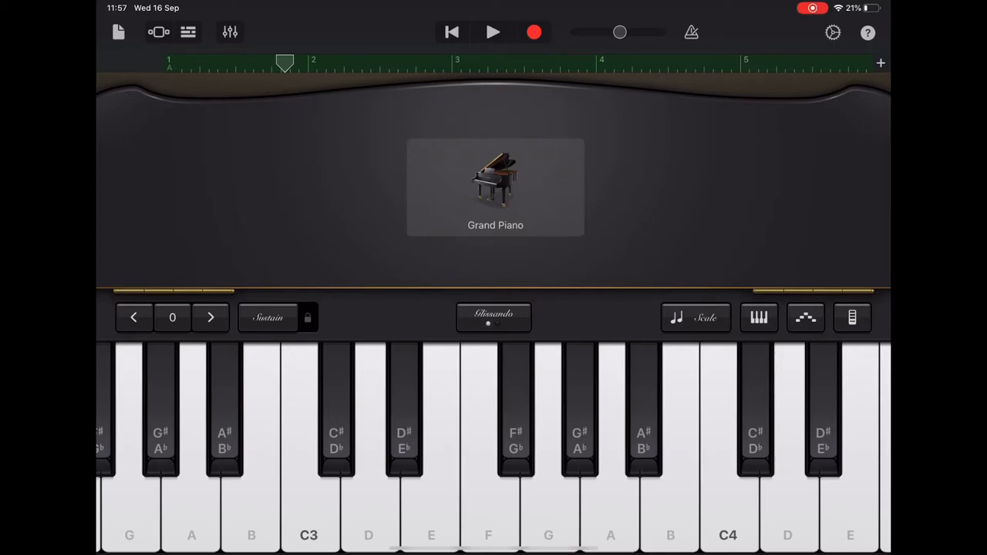
Bring up the keyboard sound list from the Grand Piano instrument name
left_click(495, 188)
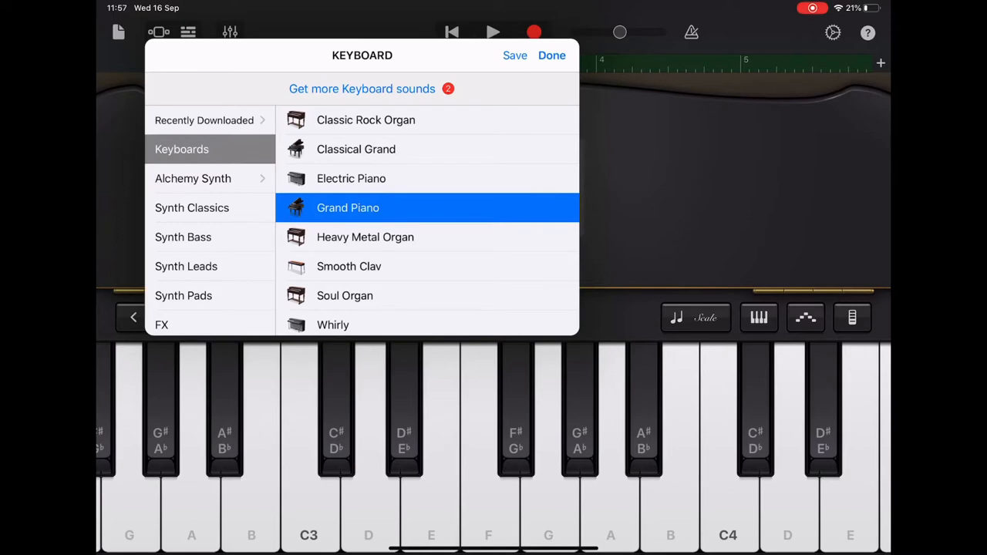
Choose Glockenspiel from the Other category as the melody sound and confirm with Done
left_click(169, 321)
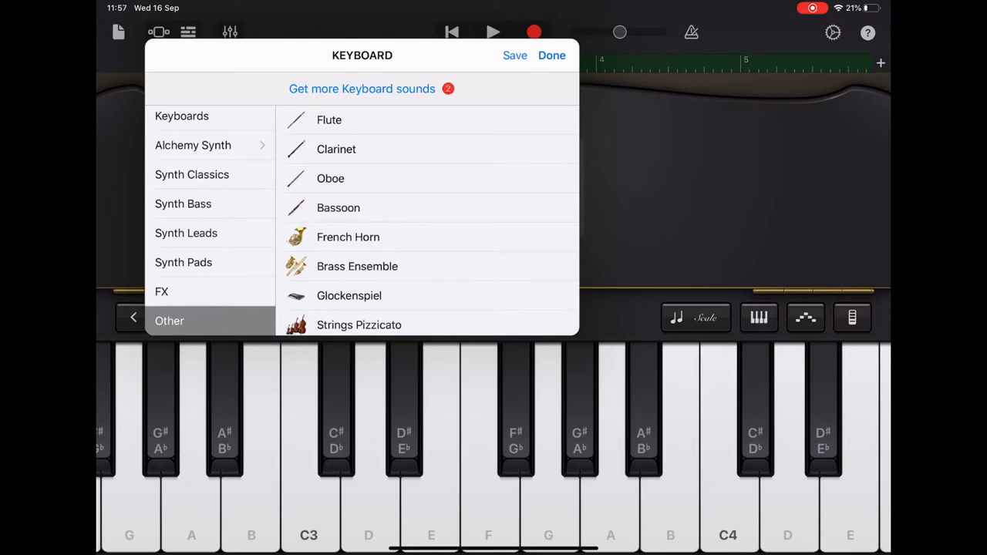
left_click(349, 295)
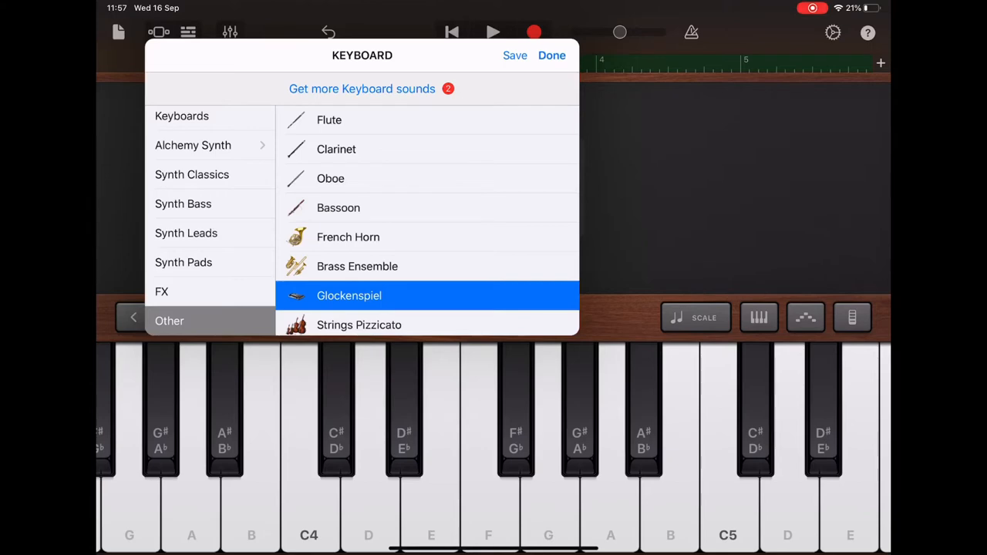
left_click(552, 54)
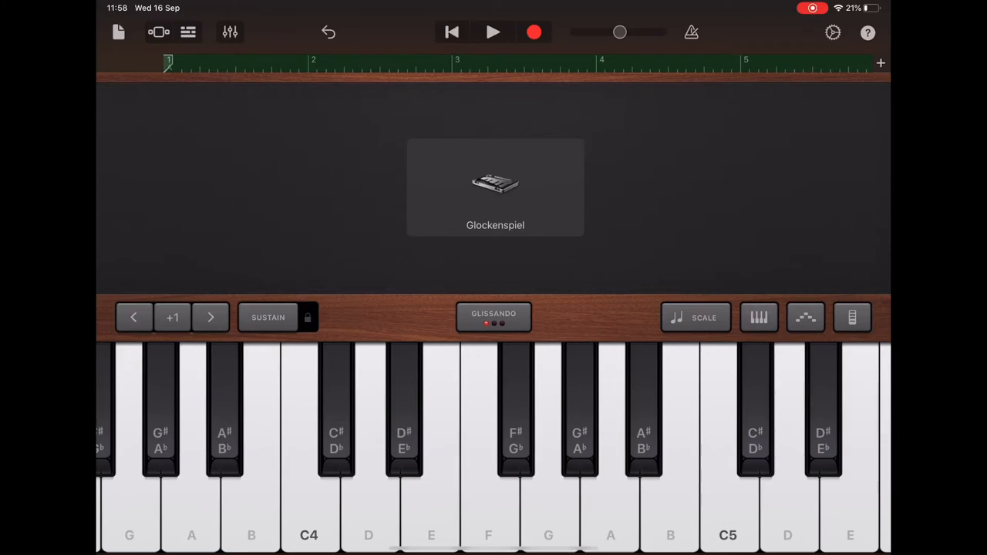
Play the song to hear the Glockenspiel, stop, and switch to Tracks View
left_click(493, 32)
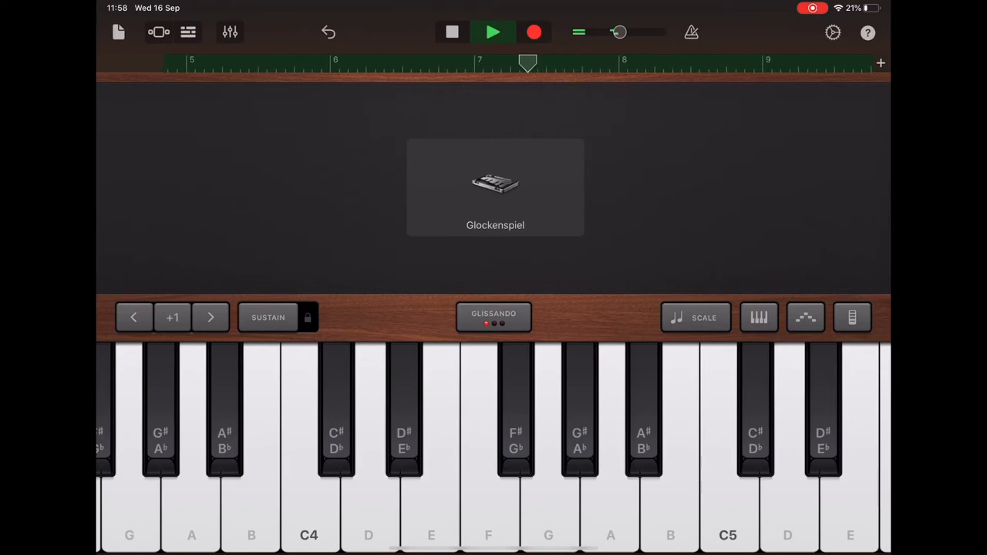
left_click(452, 31)
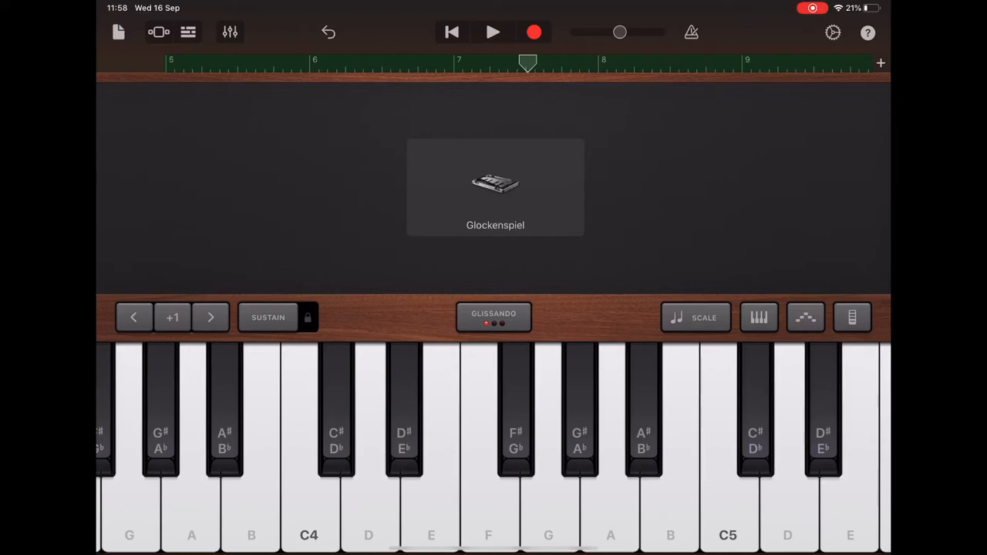
left_click(188, 32)
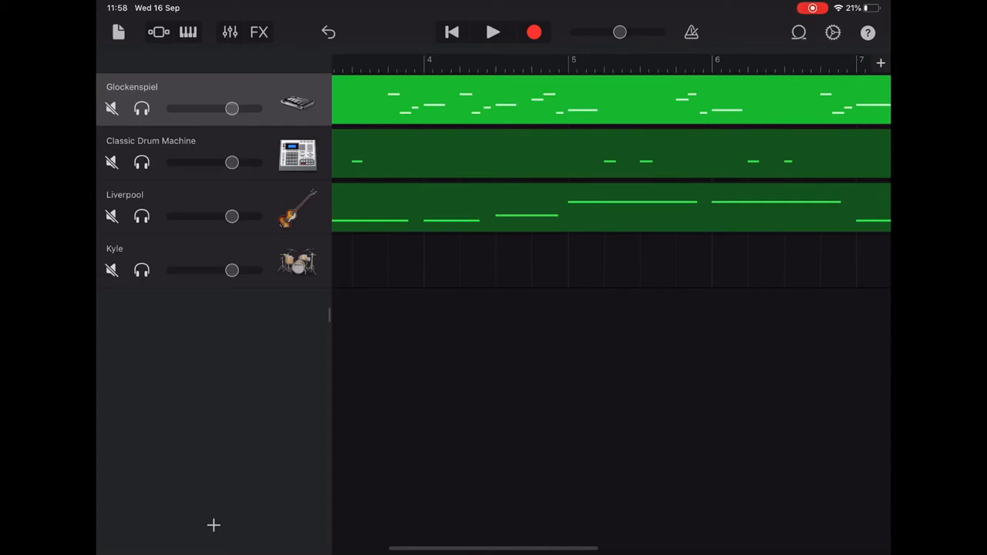
Raise Liverpool and Classic Drum Machine to full volume and lower Kyle slightly
left_click_drag(231, 216, 239, 216)
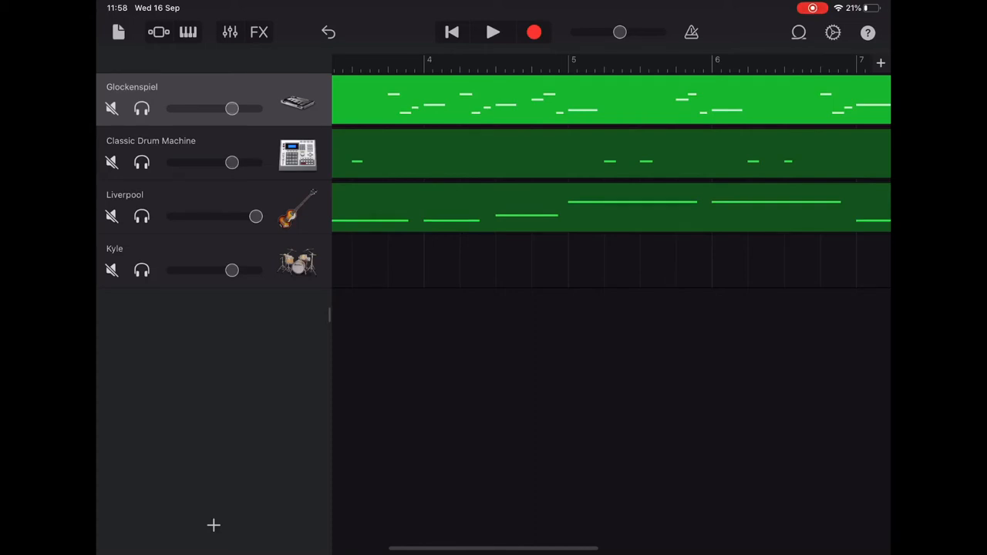
left_click_drag(232, 270, 226, 270)
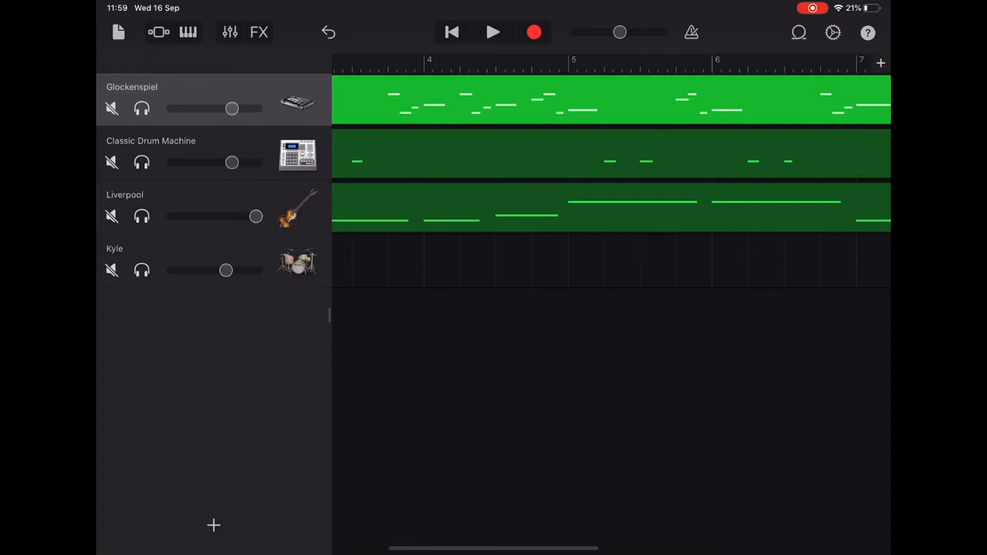
left_click_drag(232, 163, 256, 163)
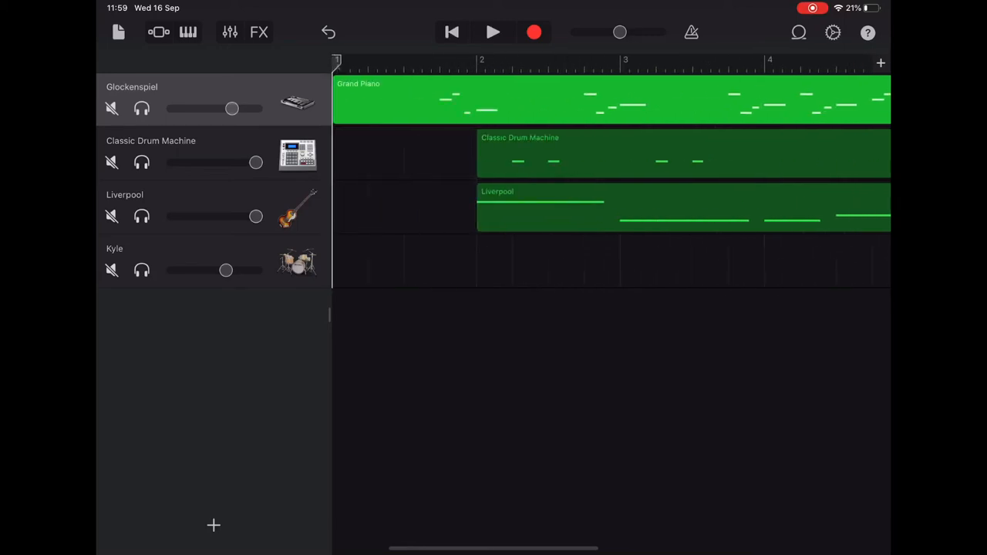
Play the new mix, nudge the Glockenspiel volume up while listening, then stop
left_click(493, 33)
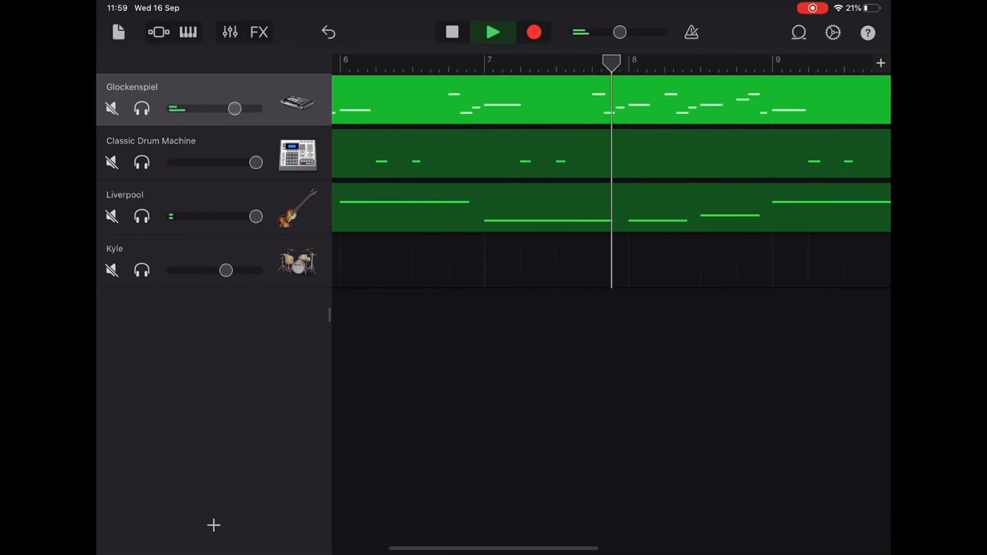
scroll("right", 3)
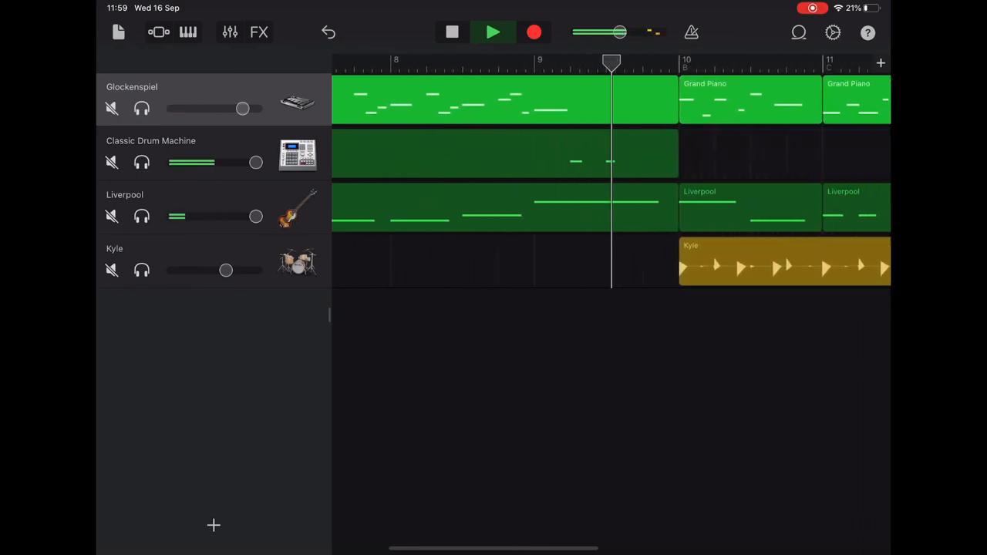
scroll("left", 3)
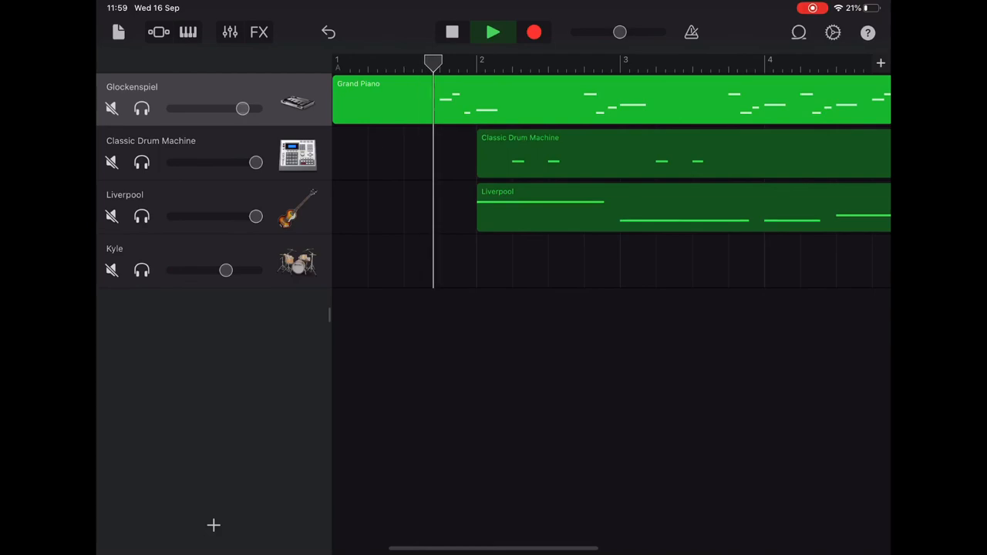
left_click(452, 31)
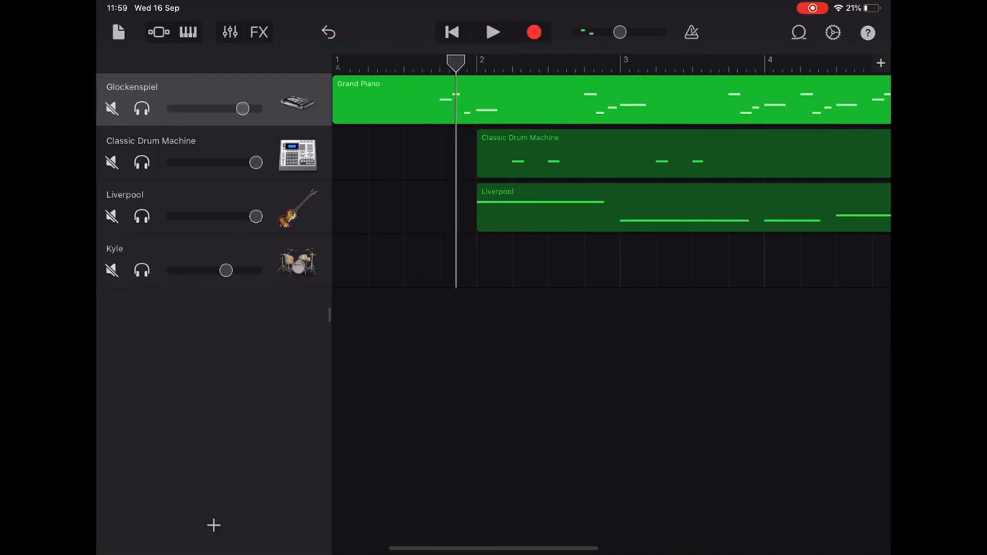